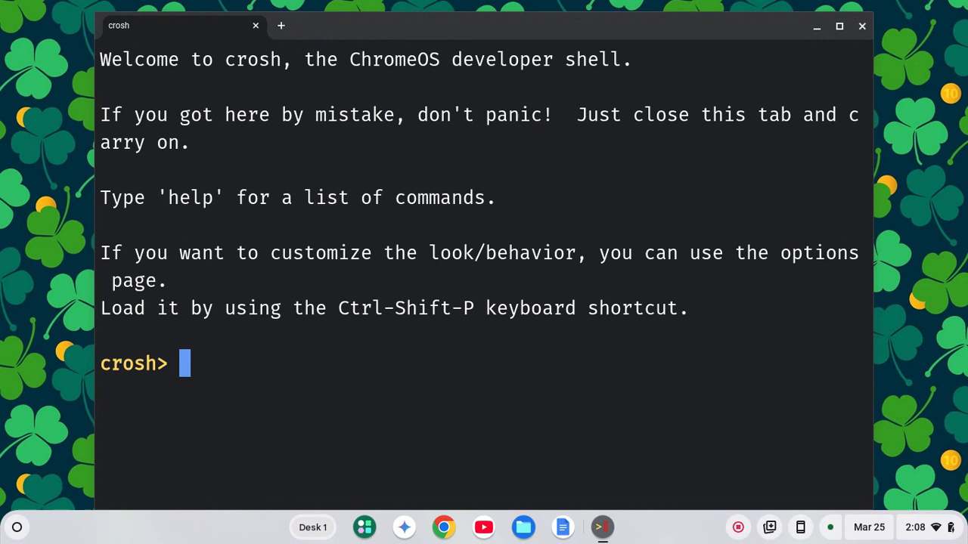
- Run 'swap enable 2000' in crosh, then close the crosh window
{"action": "type", "text": "swap en"}
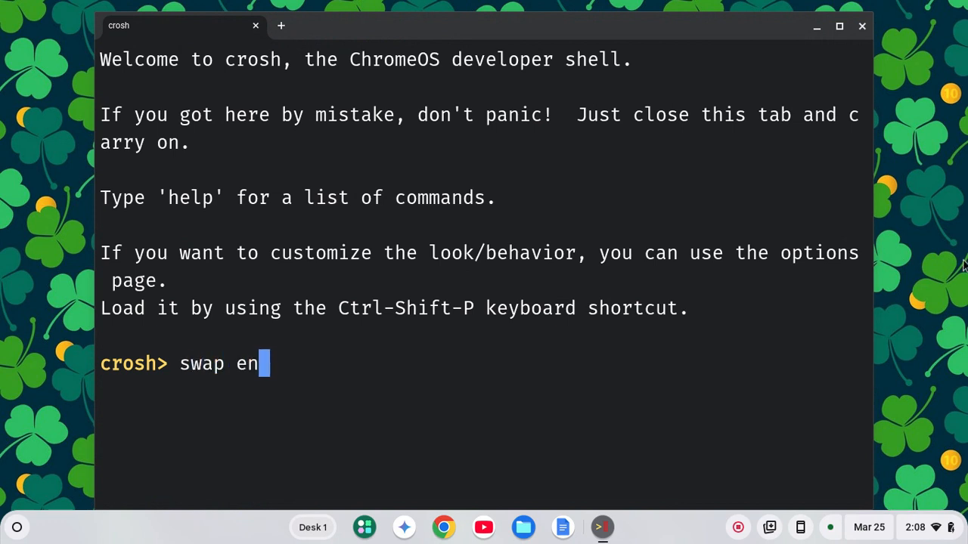
{"action": "type", "text": "able"}
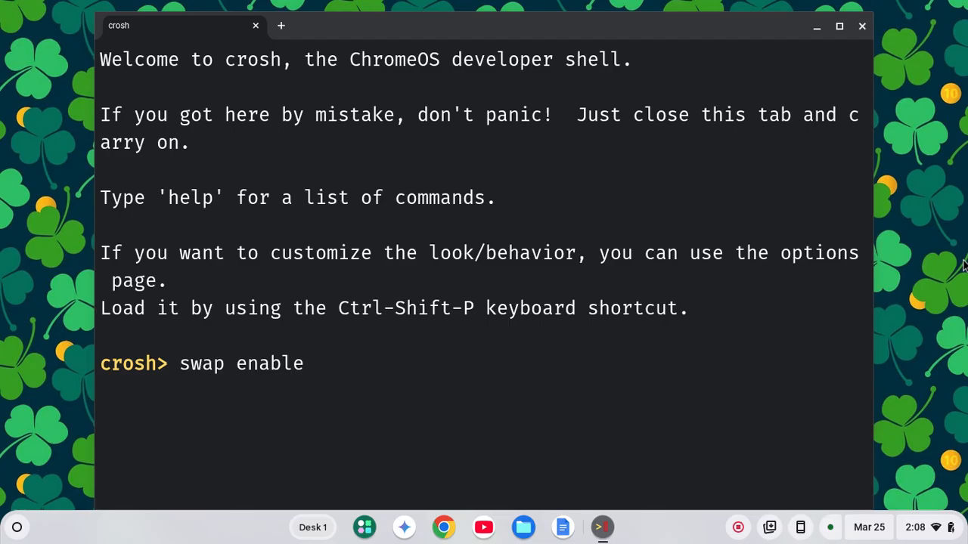
{"action": "type", "text": "20"}
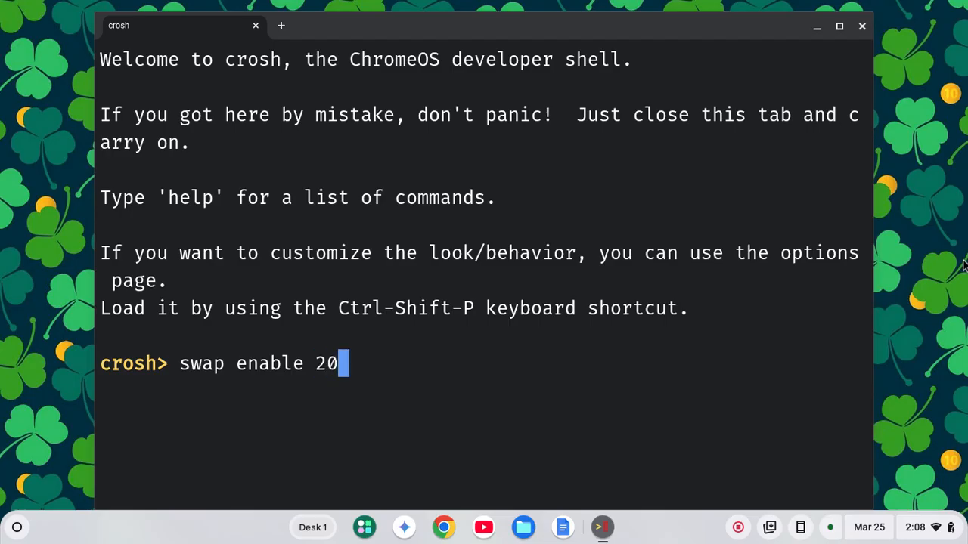
{"action": "type", "text": "00"}
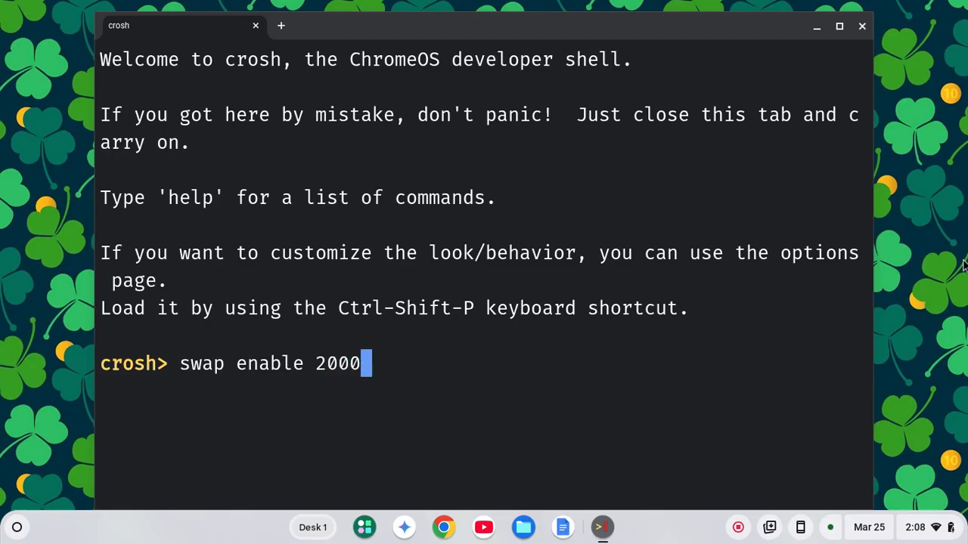
{"action": "key", "text": "Return"}
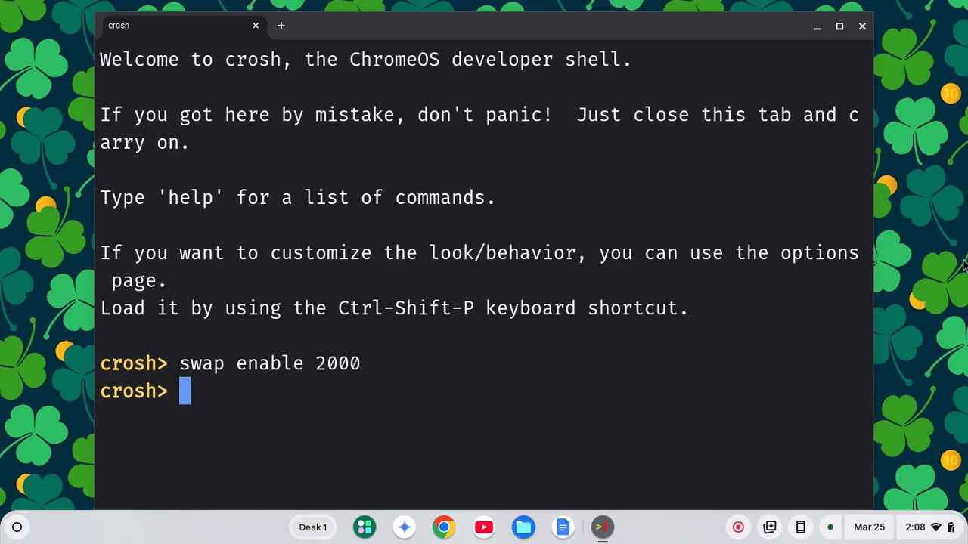
{"action": "left_click", "coordinate": [862, 26]}
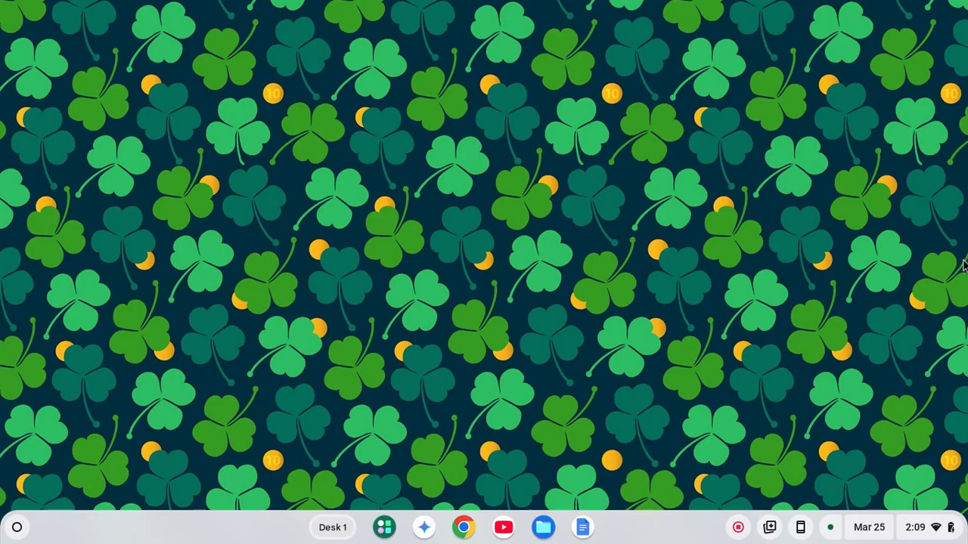
{"action": "left_click", "coordinate": [582, 527]}
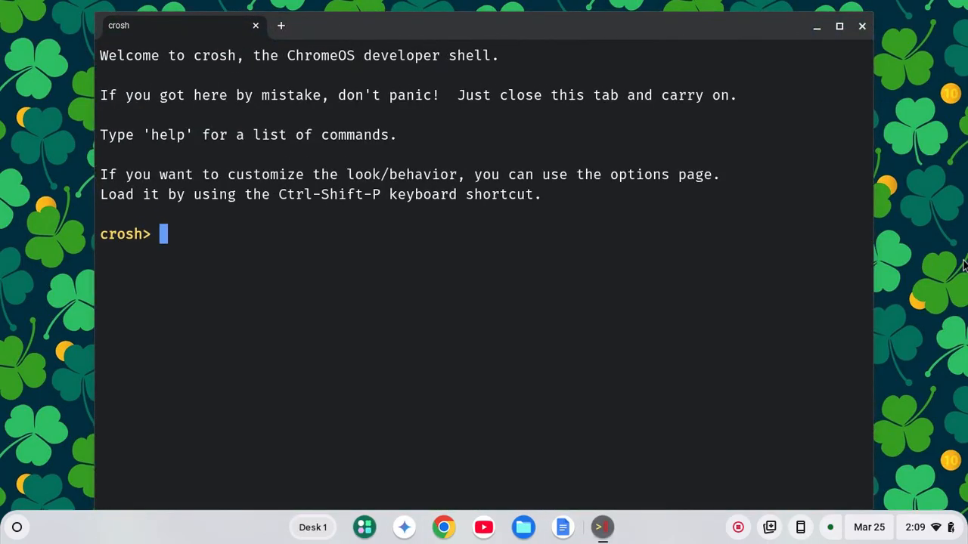
- Enter 'swap disable' at the crosh prompt and close the shell window
{"action": "type", "text": "swap disable"}
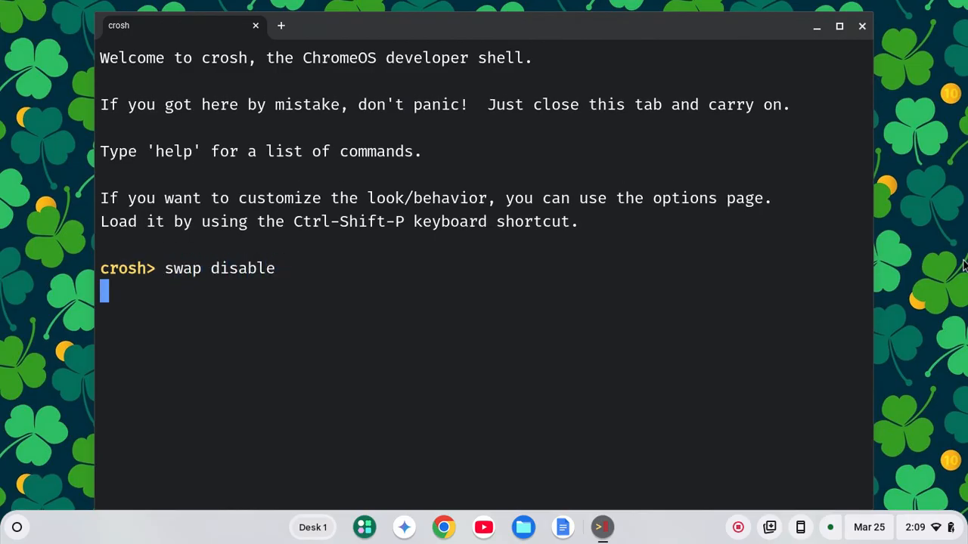
{"action": "left_click", "coordinate": [861, 26]}
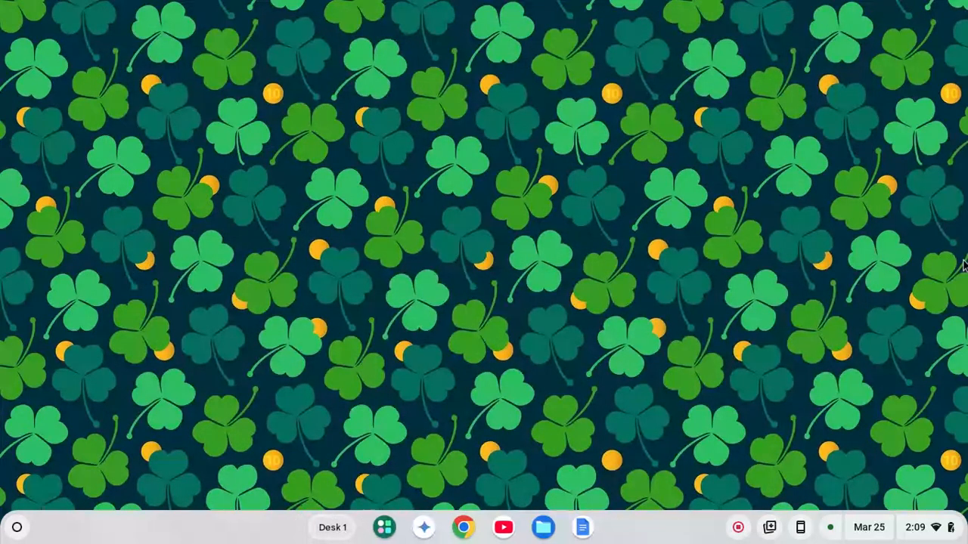